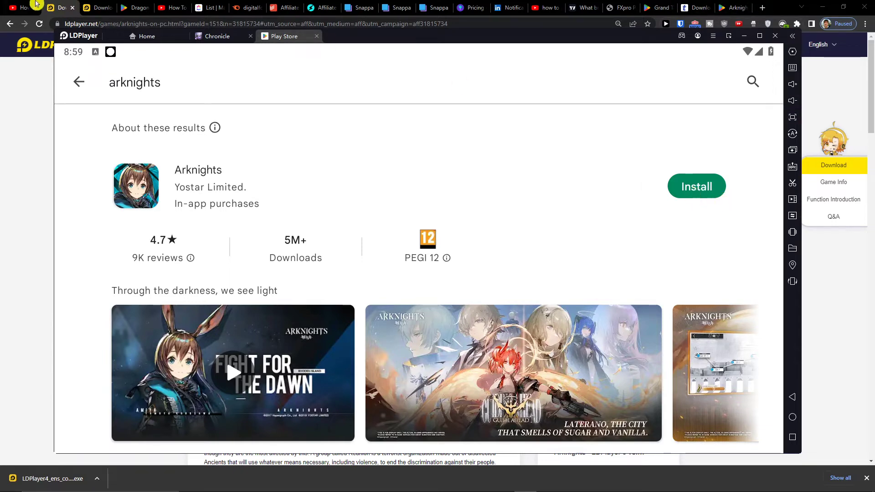
# Minimize LDPlayer and jump to Function Introduction on the Arknights on PC page.
pyautogui.click(23, 7)
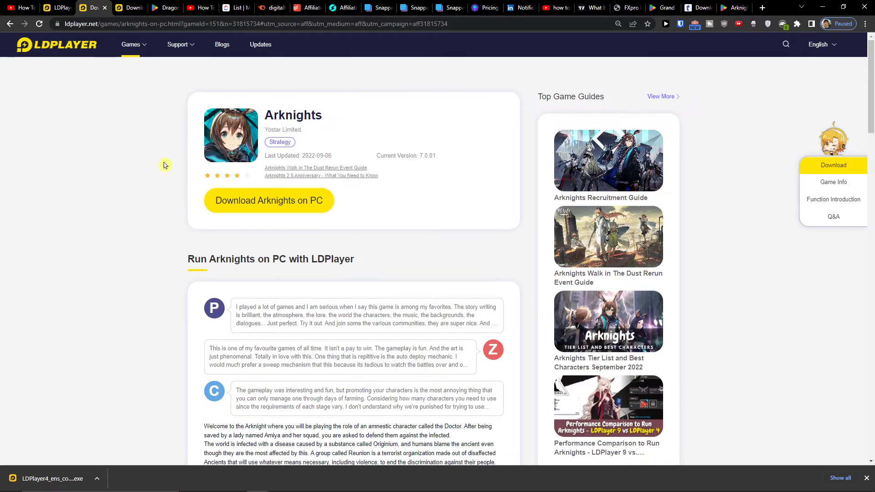
pyautogui.click(834, 199)
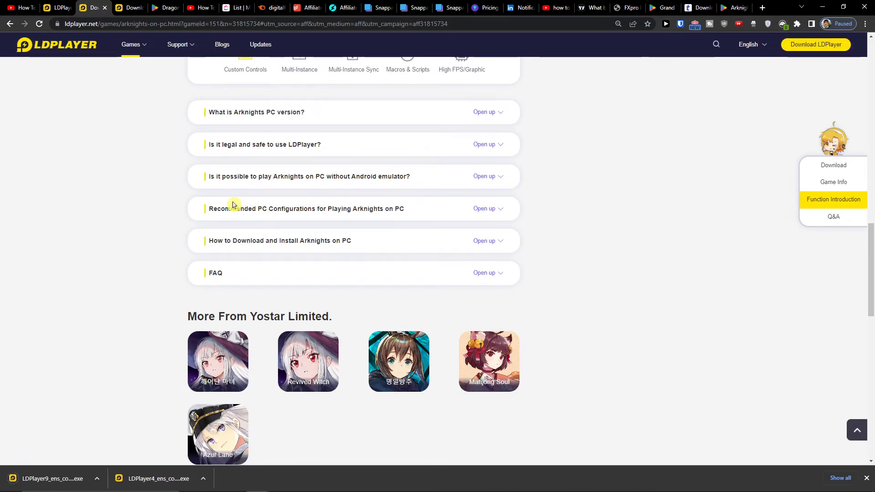
pyautogui.moveTo(165, 63)
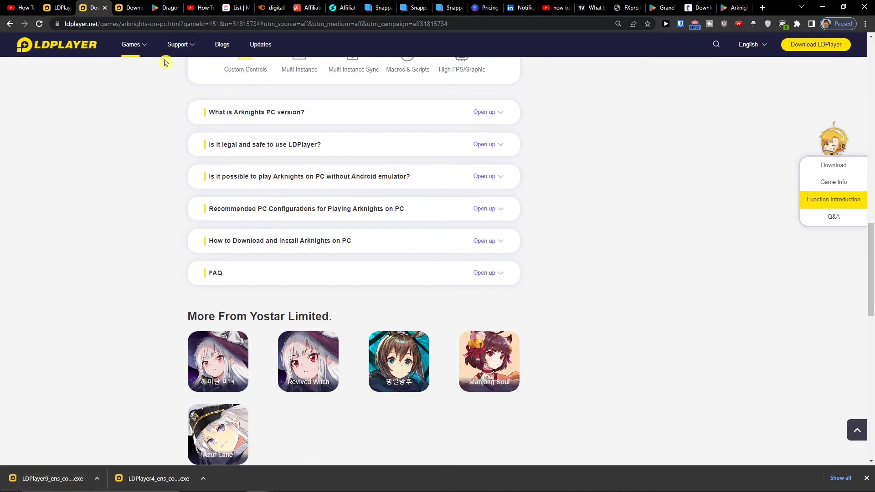
# Play the How To Install LDplayer video full screen, skipping ahead to the emulator startup.
pyautogui.click(199, 7)
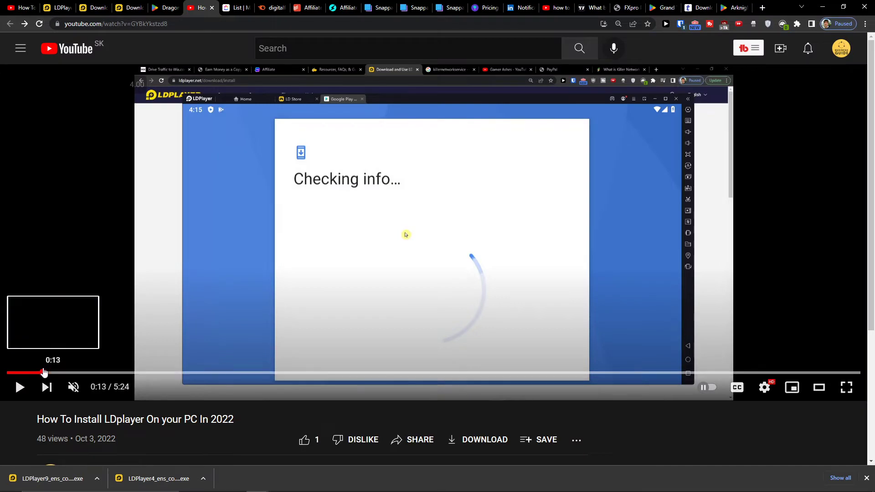
pyautogui.click(20, 387)
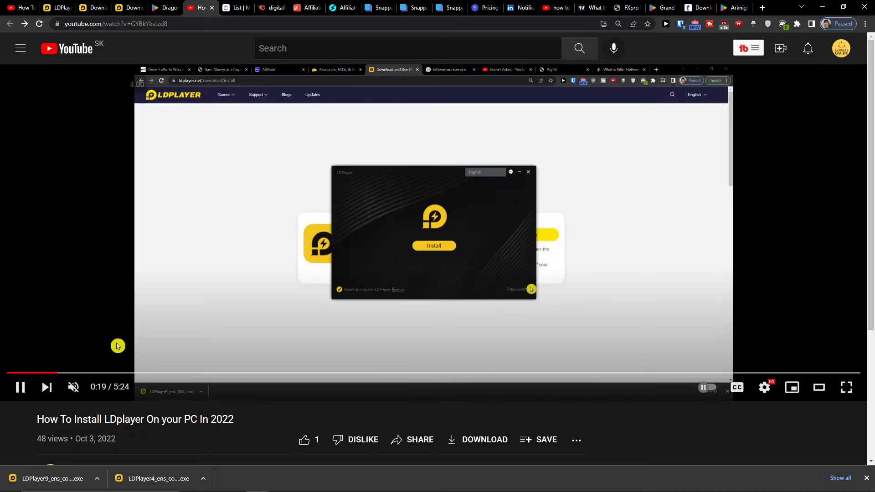
pyautogui.click(846, 387)
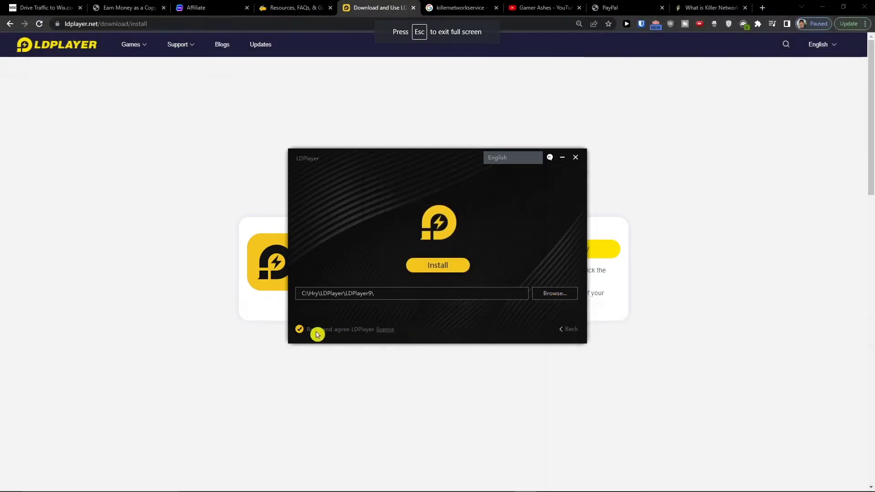
pyautogui.click(437, 265)
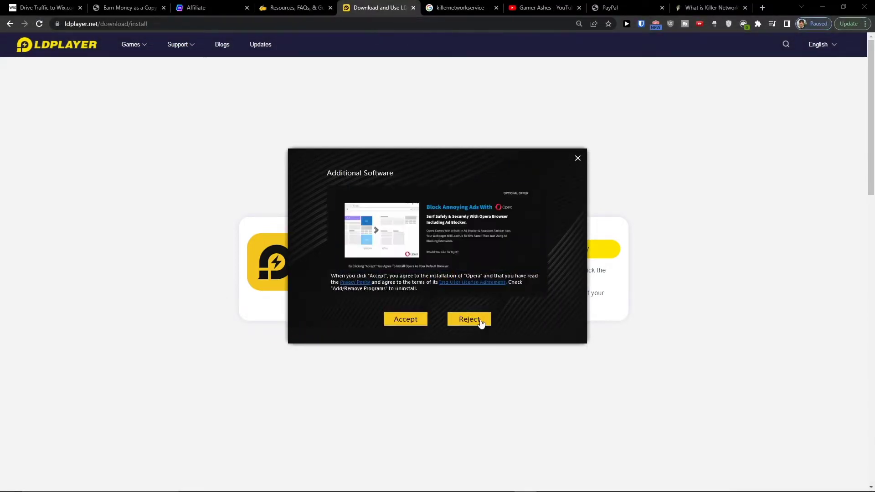
pyautogui.click(469, 319)
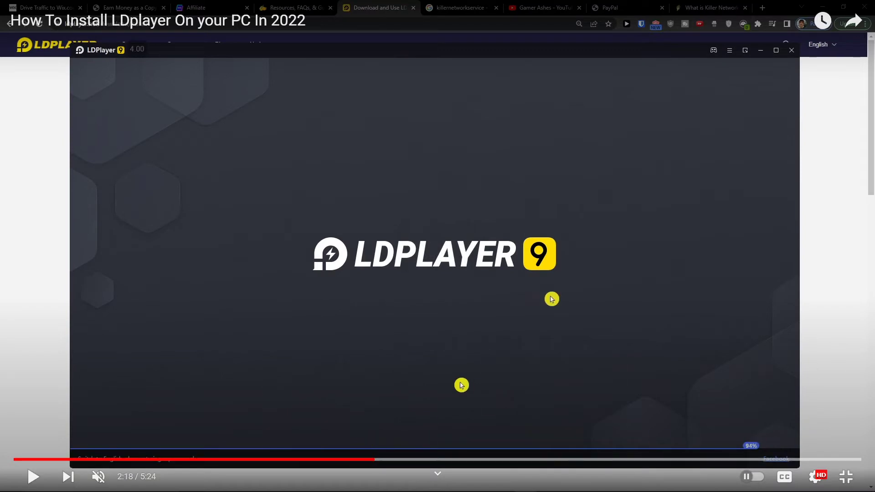
pyautogui.click(385, 460)
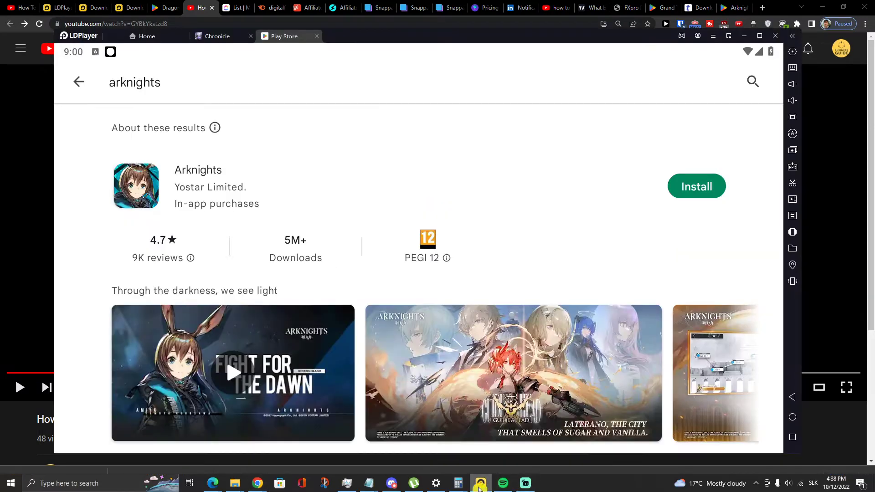
# Search the Play Store for 'ark' and start downloading Arknights (1.64 GB).
pyautogui.click(697, 186)
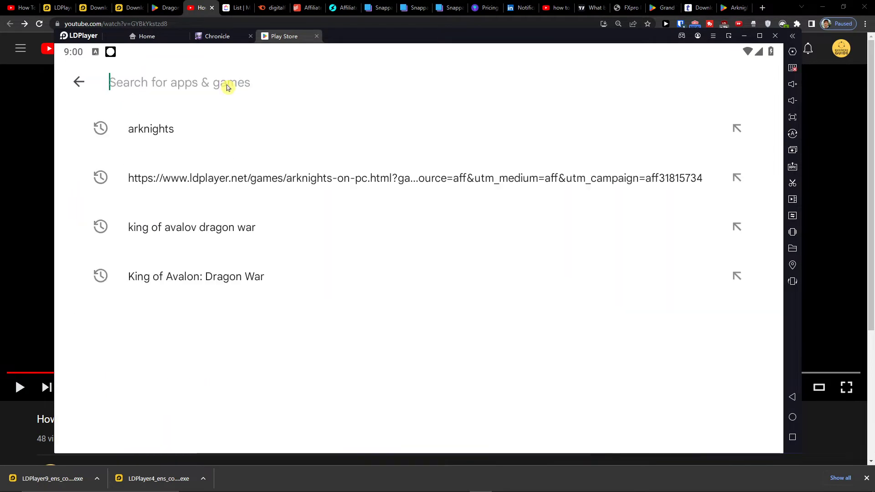
pyautogui.write('ark')
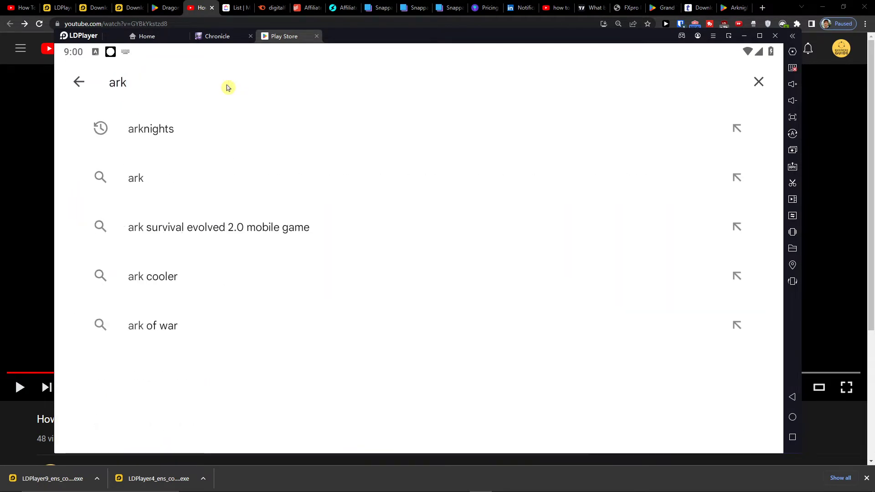
pyautogui.click(151, 129)
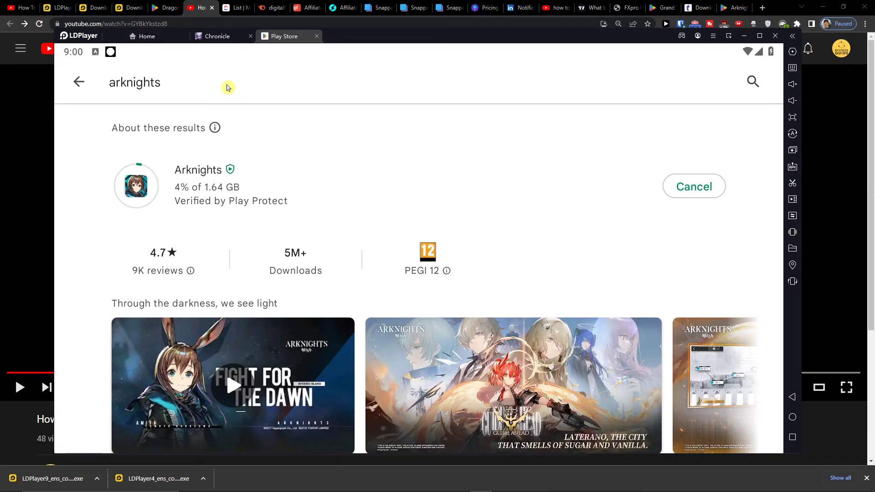
pyautogui.moveTo(512, 182)
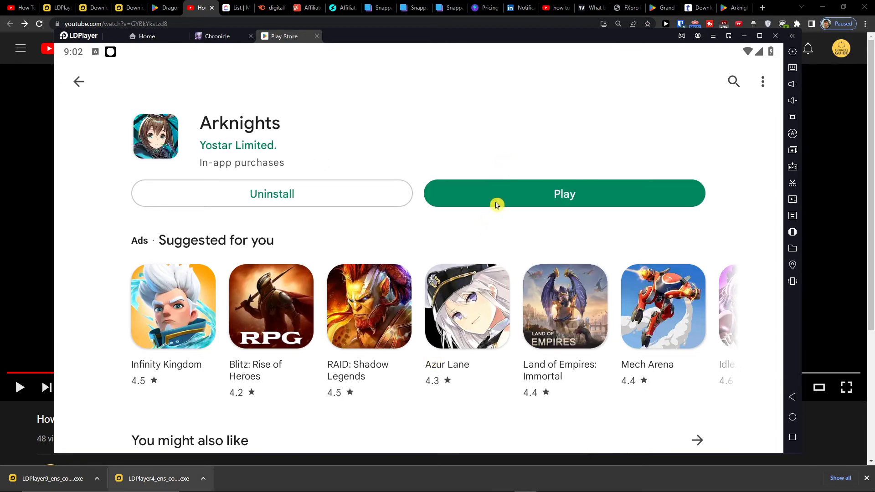
# Launch the installed Arknights from its Play Store page.
pyautogui.click(564, 194)
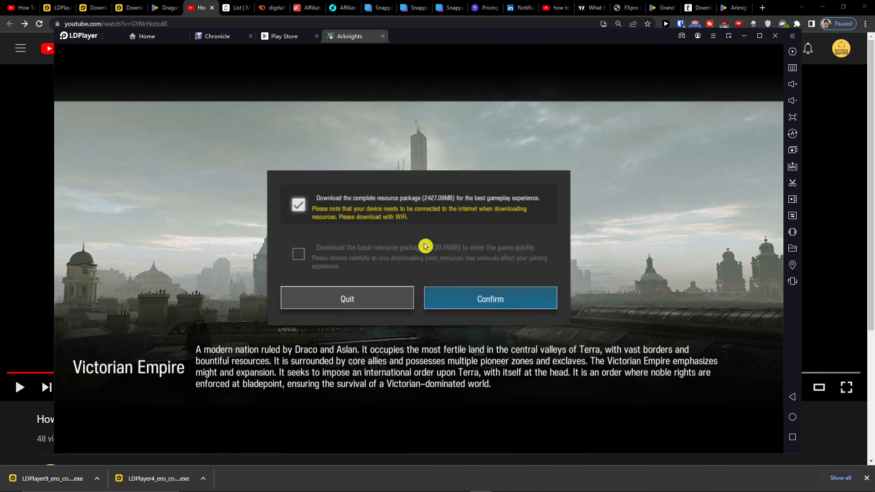
pyautogui.moveTo(474, 288)
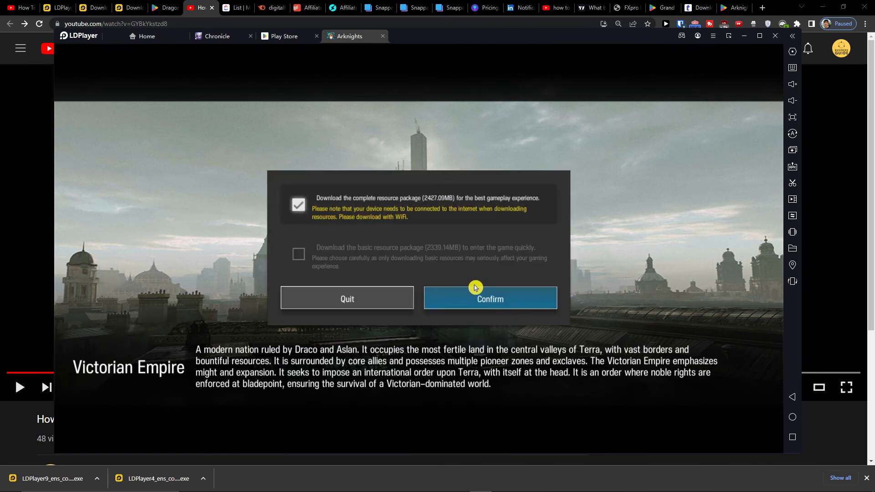
pyautogui.moveTo(453, 305)
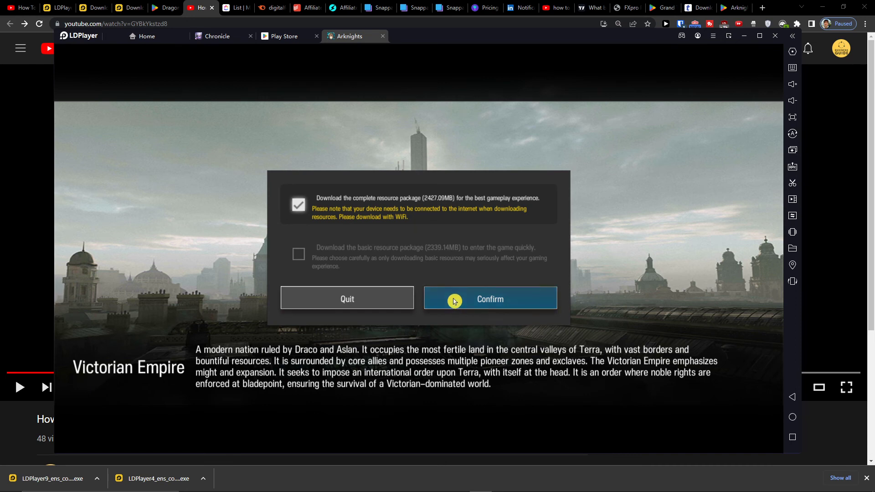
# Accept the complete package, untick the JP voice pack, keep EN, and confirm.
pyautogui.click(489, 299)
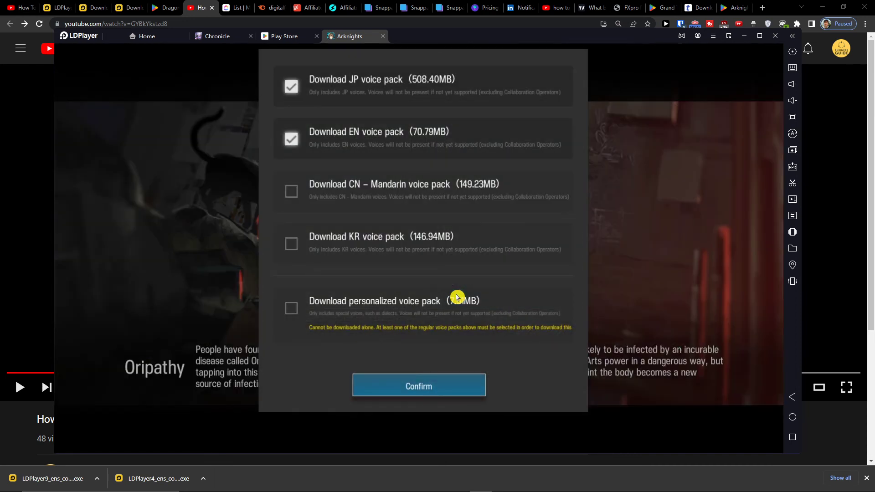
pyautogui.click(290, 87)
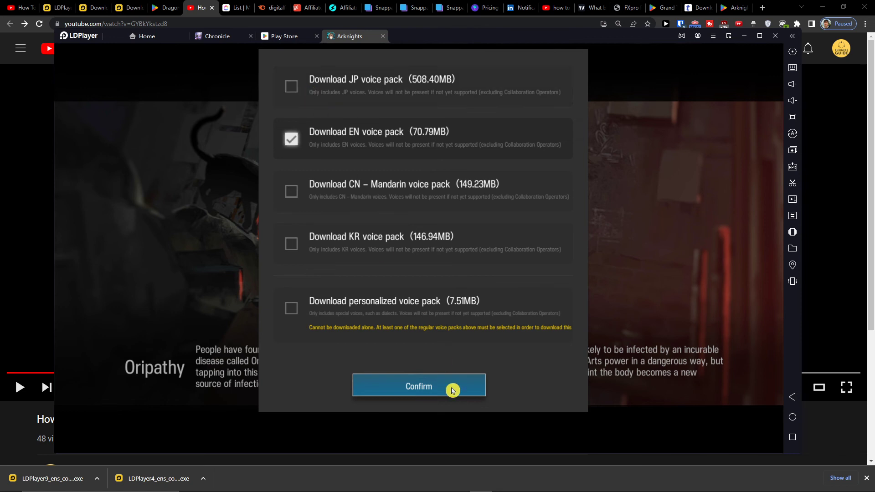
pyautogui.click(418, 386)
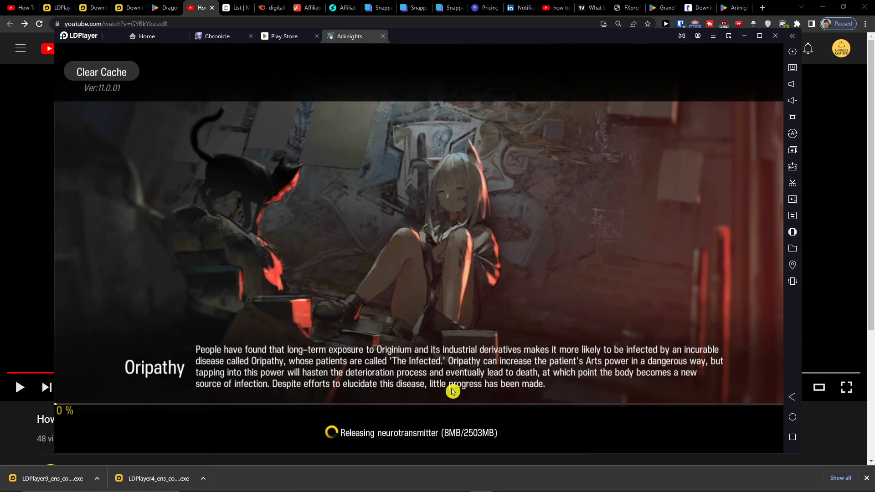
pyautogui.moveTo(227, 62)
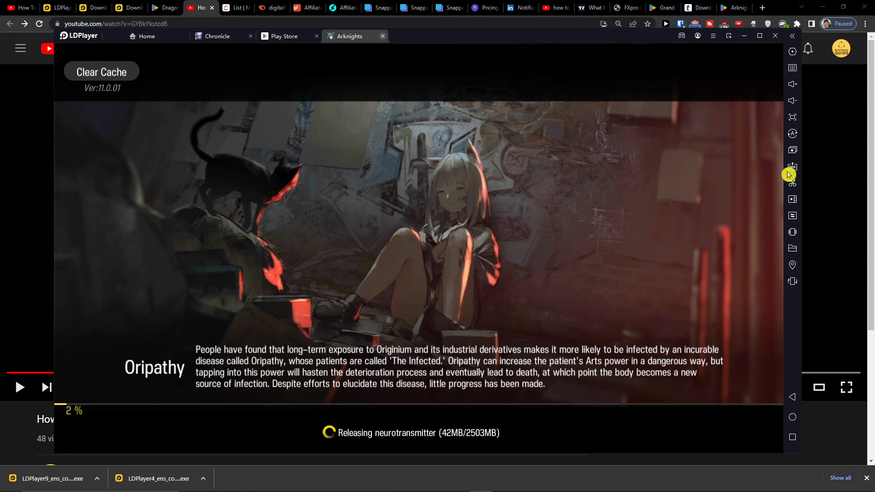
# Open LDPlayer's Keymap settings from the right sidebar during the download.
pyautogui.click(793, 166)
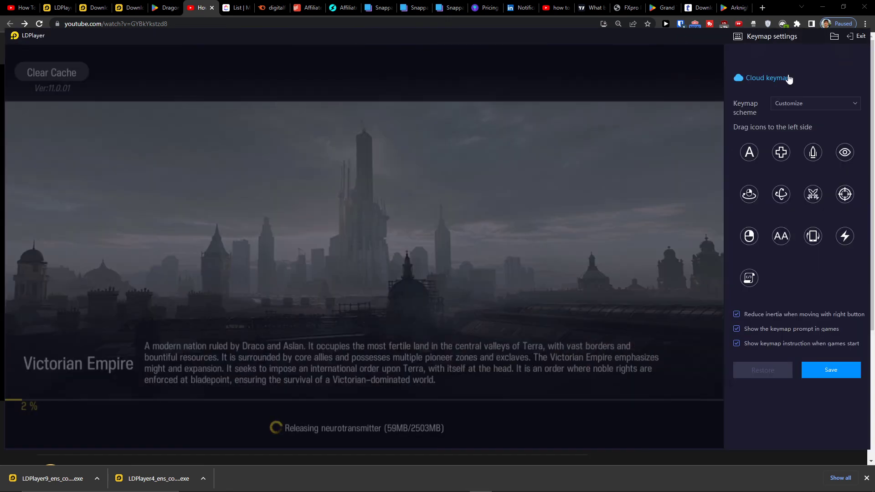